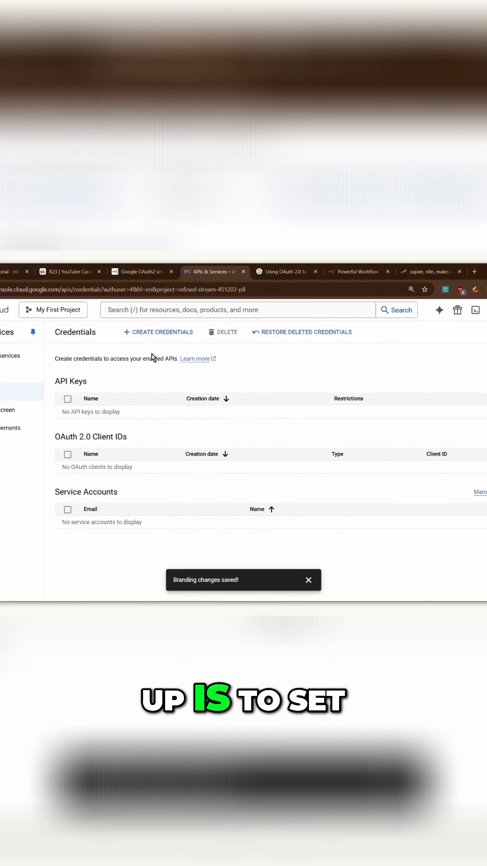
Step: Begin a new OAuth client ID from Create Credentials on the Credentials page
click(162, 331)
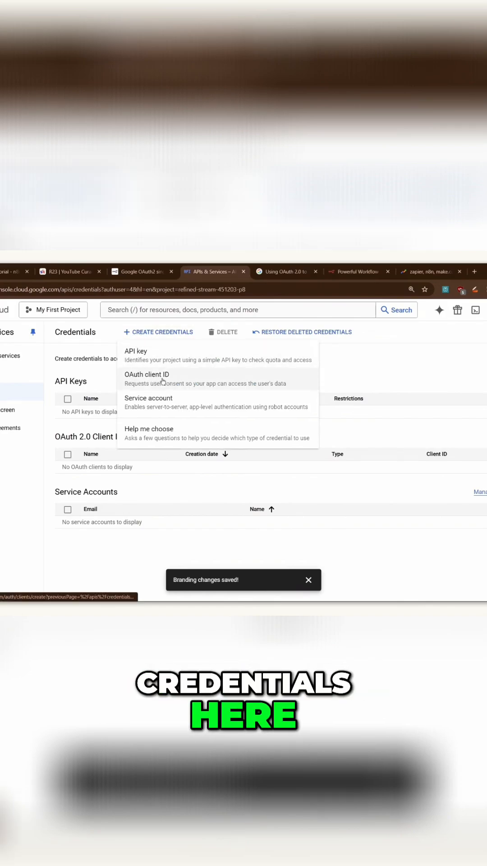
click(147, 374)
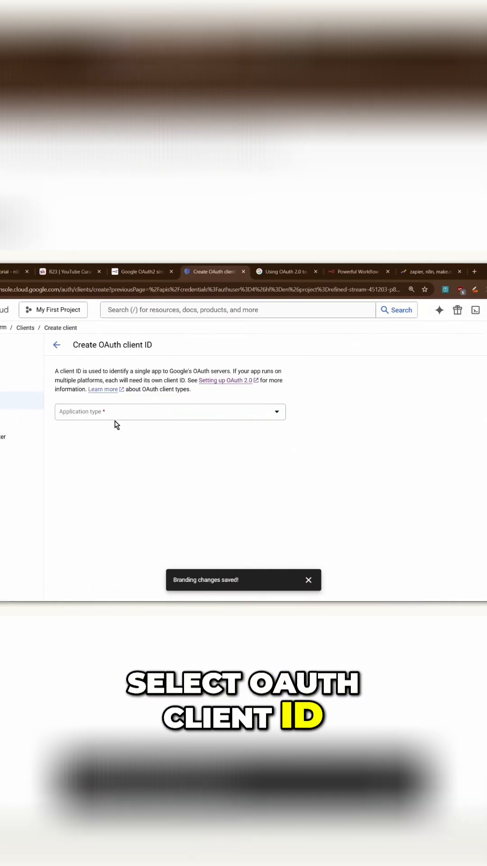
Step: Make it a Web application client named n8n client with the n8n redirect URI added
click(170, 411)
text(n)
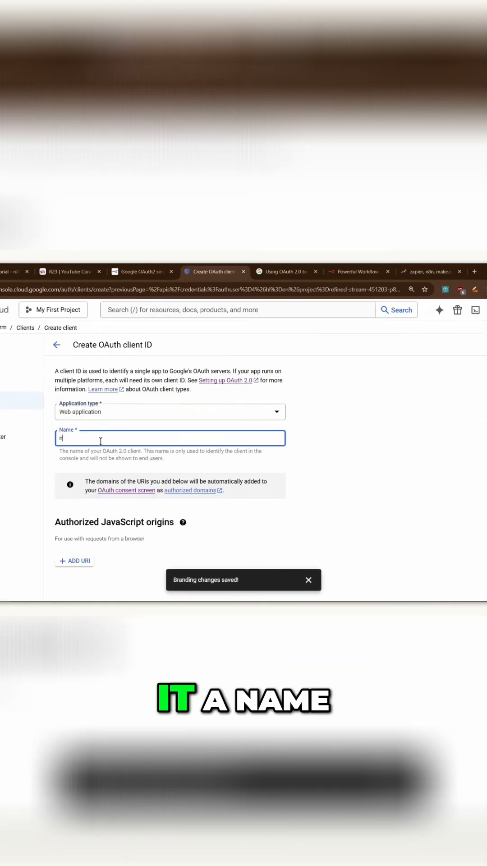
scroll(down, 3)
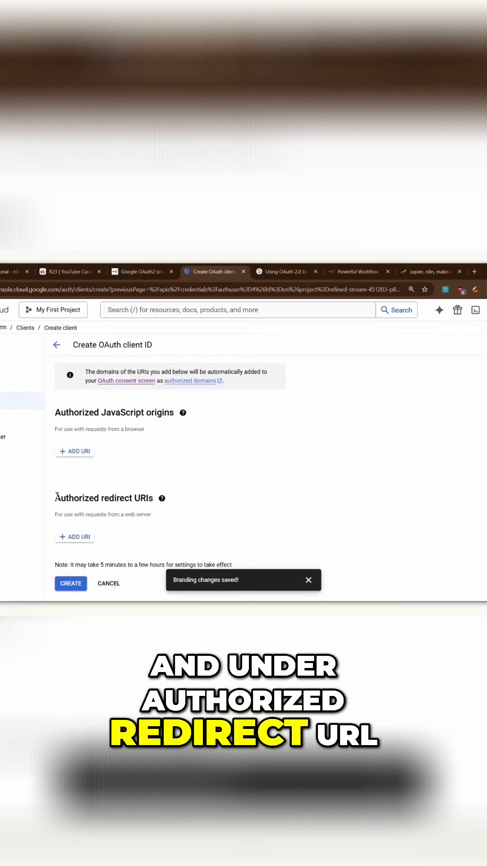
click(74, 536)
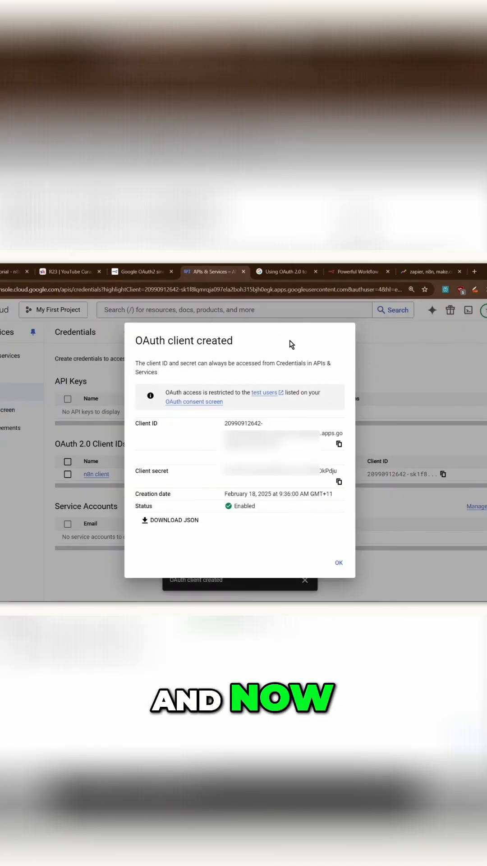
mouse_move(175, 431)
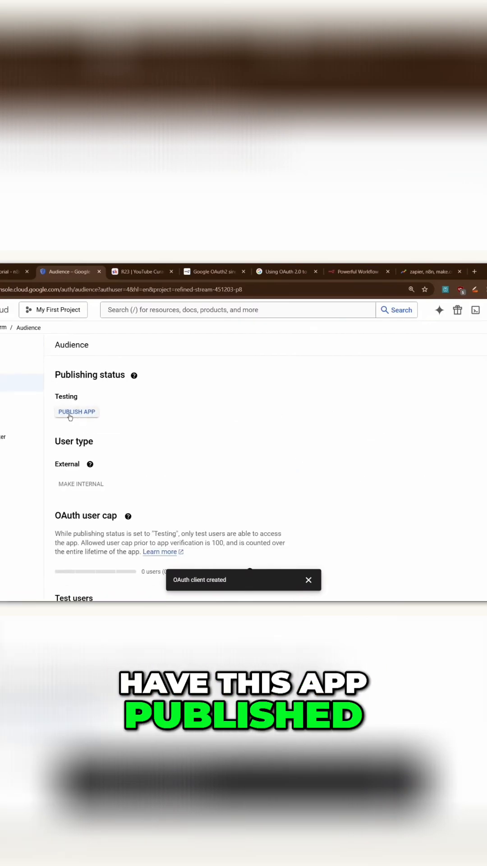
Step: Publish the app from the Audience page and confirm the push to production
click(77, 411)
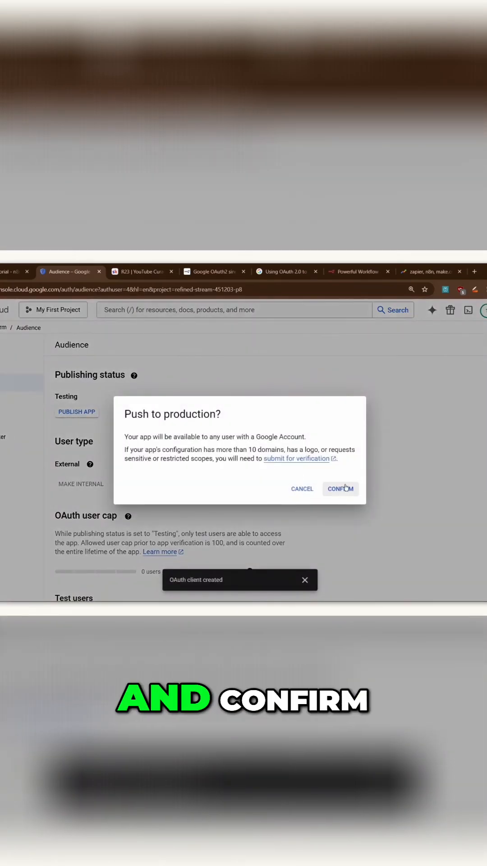
click(341, 488)
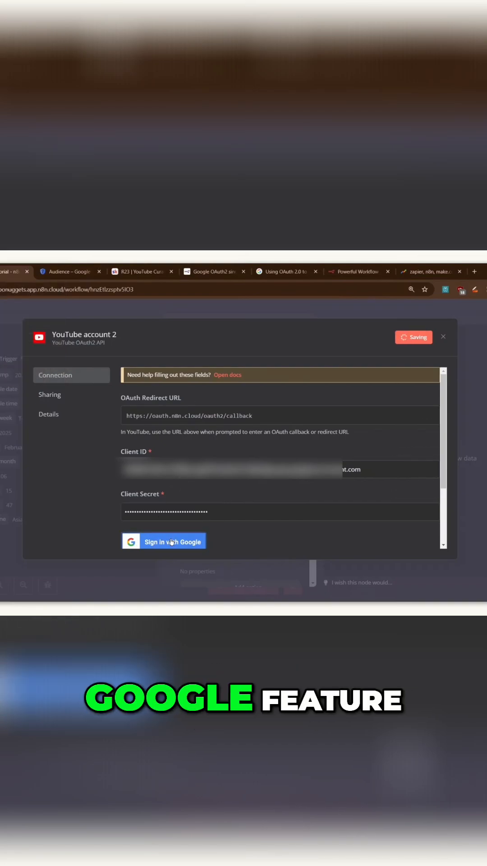
Step: Sign in with Google and proceed past the unverified-app warning to n8n.cloud
click(164, 541)
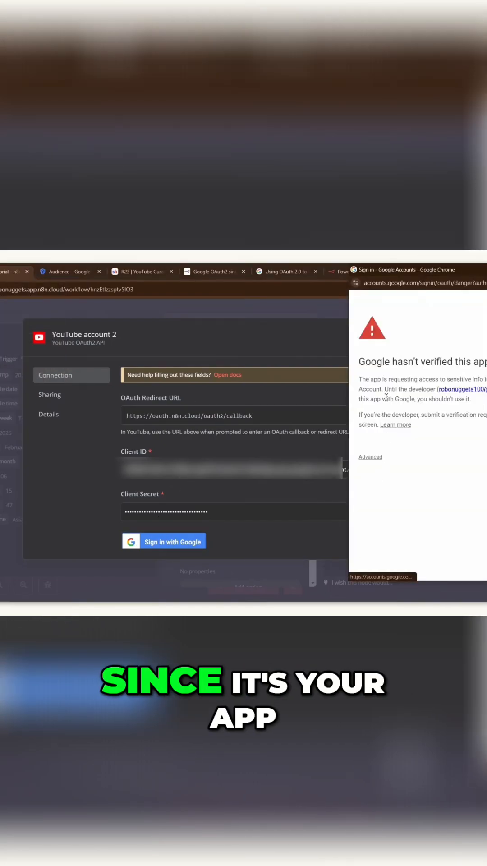
click(369, 457)
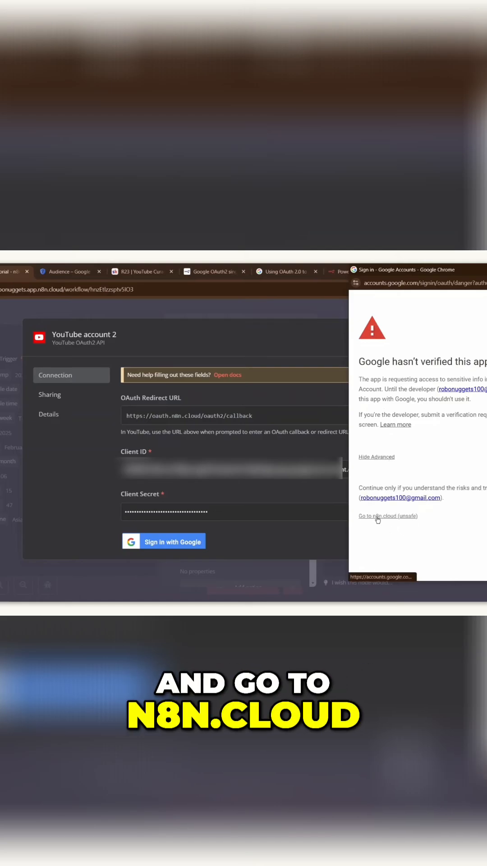
click(389, 516)
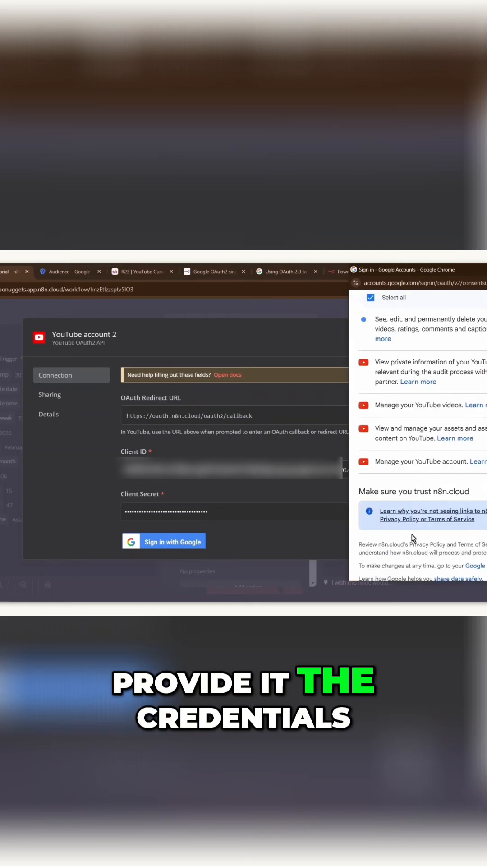
Step: Grant n8n.cloud access to the YouTube account and return to the YouTube node
scroll(down, 3)
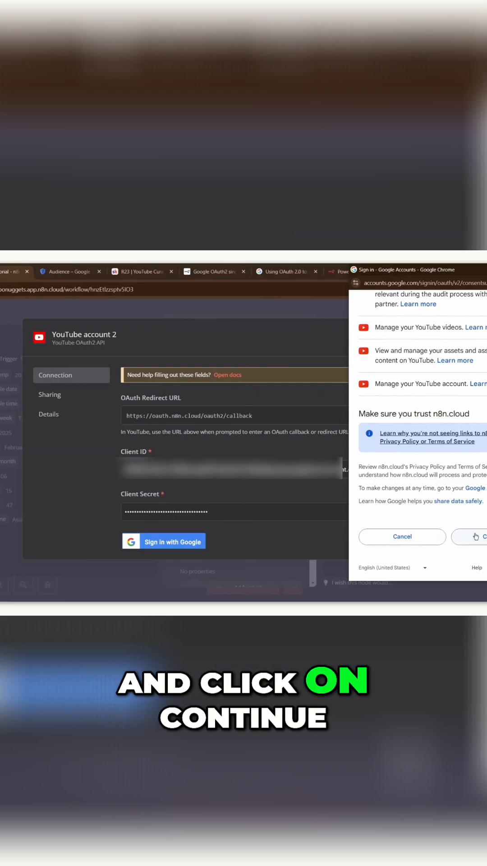
click(478, 536)
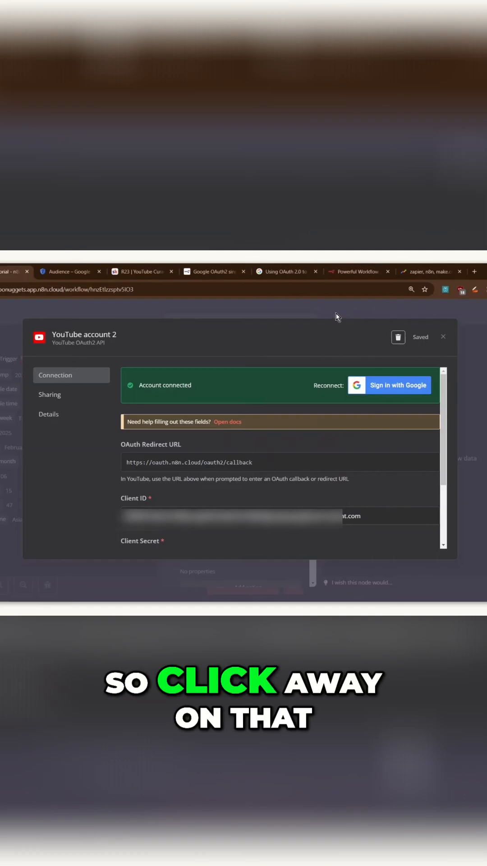
click(442, 337)
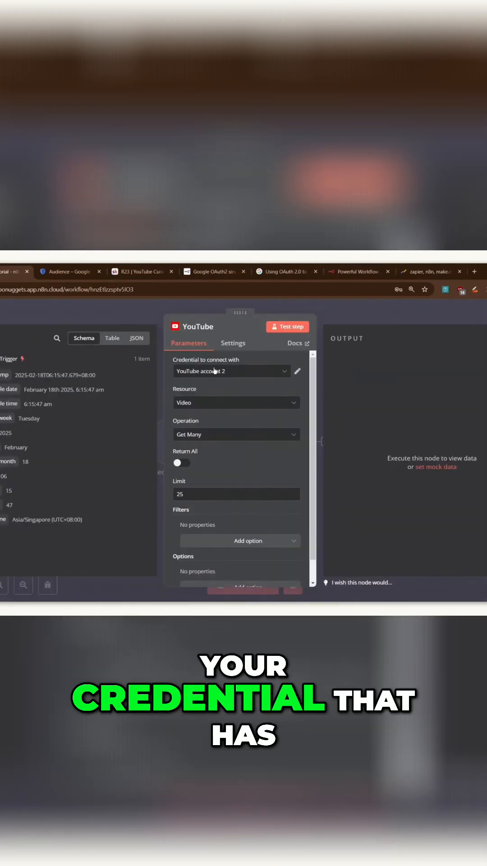